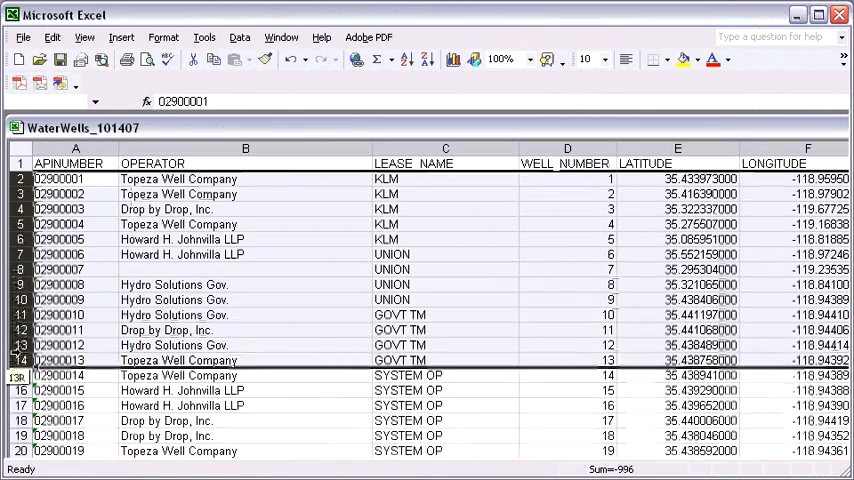
# - Scroll through the well records and check the well number in row 17
pyautogui.scroll(-3)
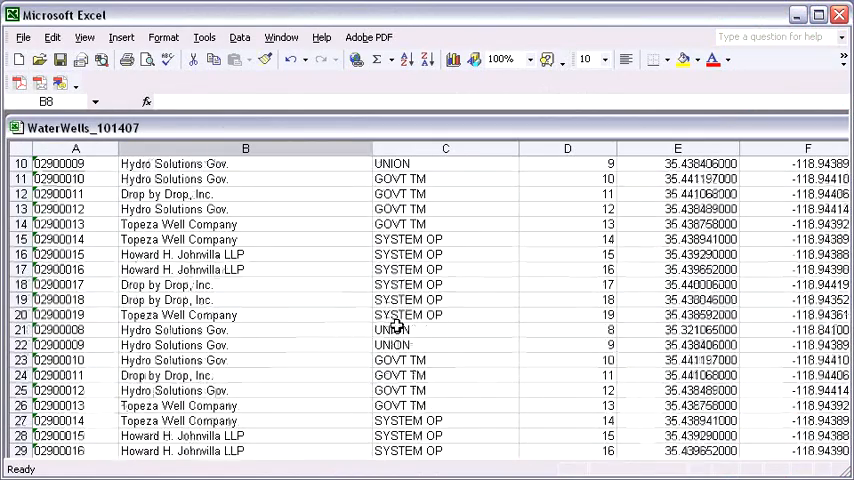
pyautogui.scroll(3)
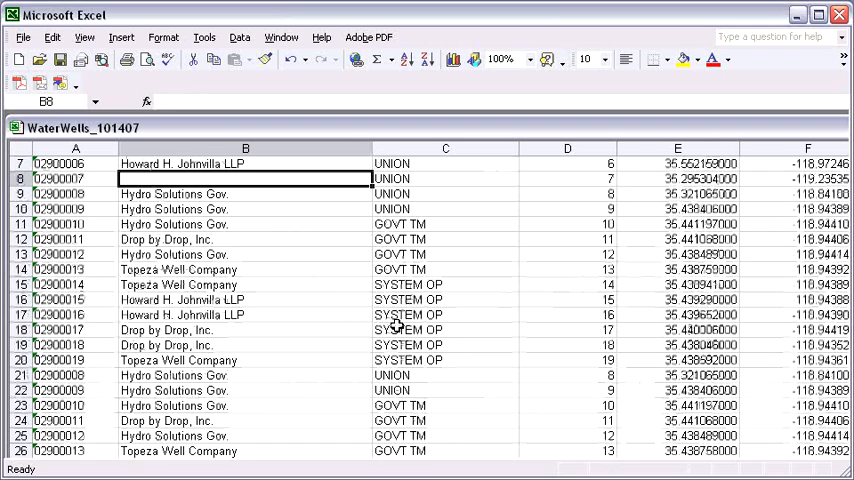
pyautogui.click(567, 314)
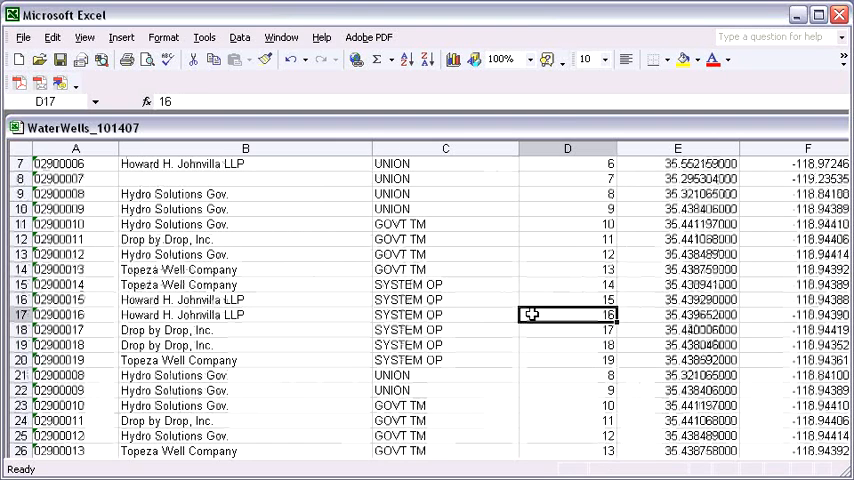
pyautogui.moveTo(368, 37)
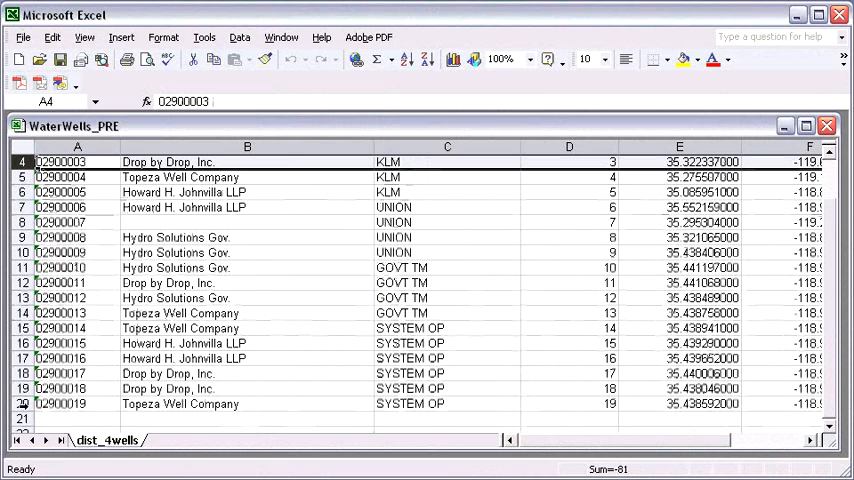
pyautogui.scroll(3)
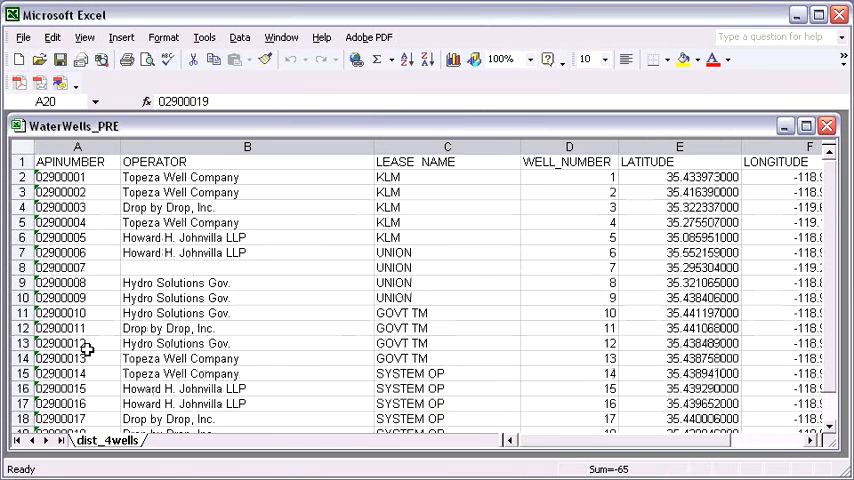
pyautogui.click(77, 161)
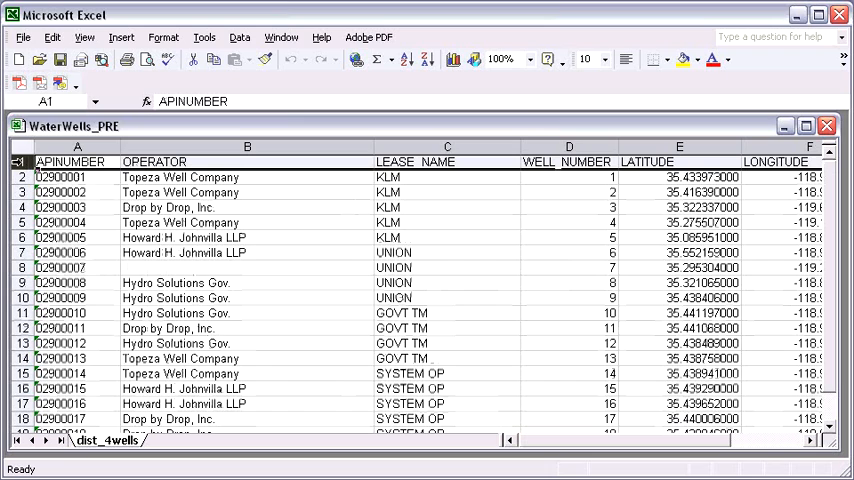
pyautogui.click(77, 147)
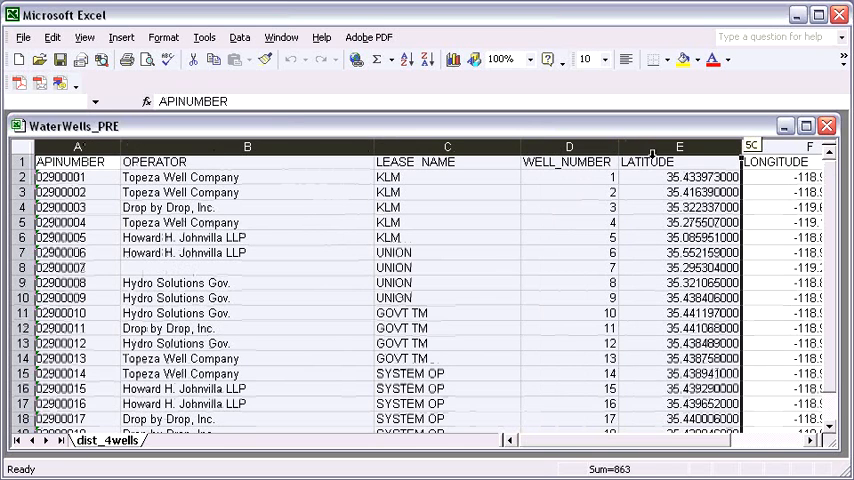
pyautogui.click(246, 147)
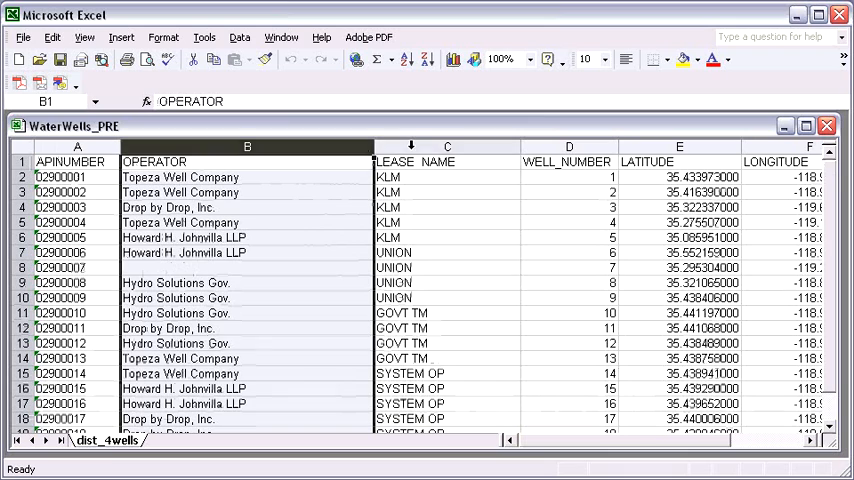
pyautogui.click(569, 161)
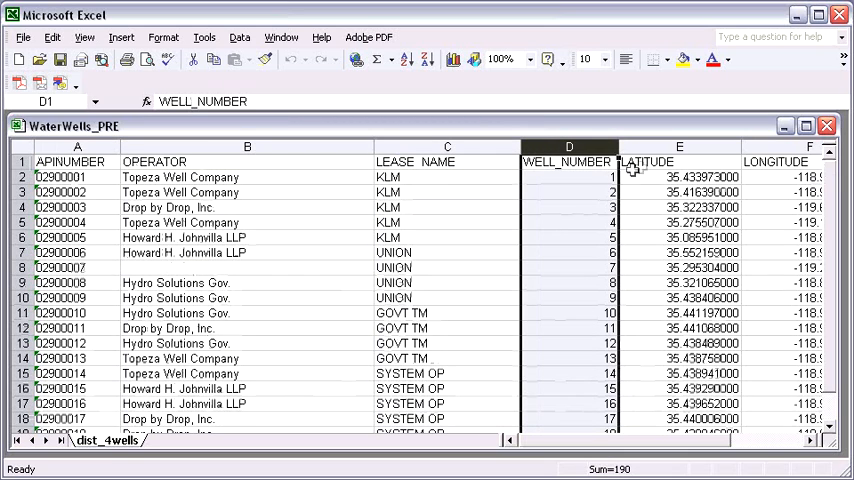
pyautogui.click(679, 161)
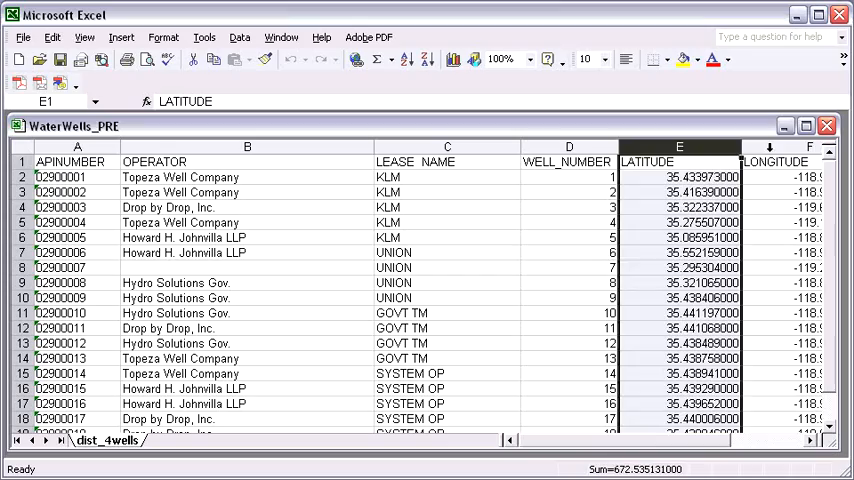
pyautogui.click(780, 161)
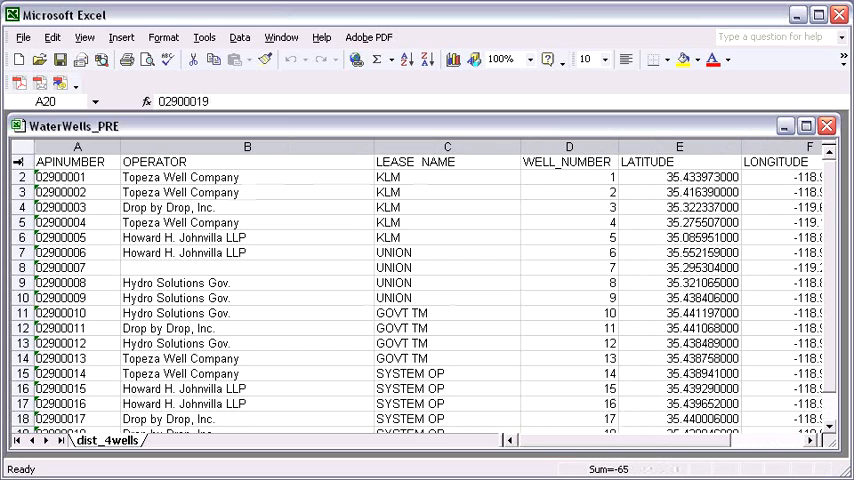
pyautogui.click(18, 161)
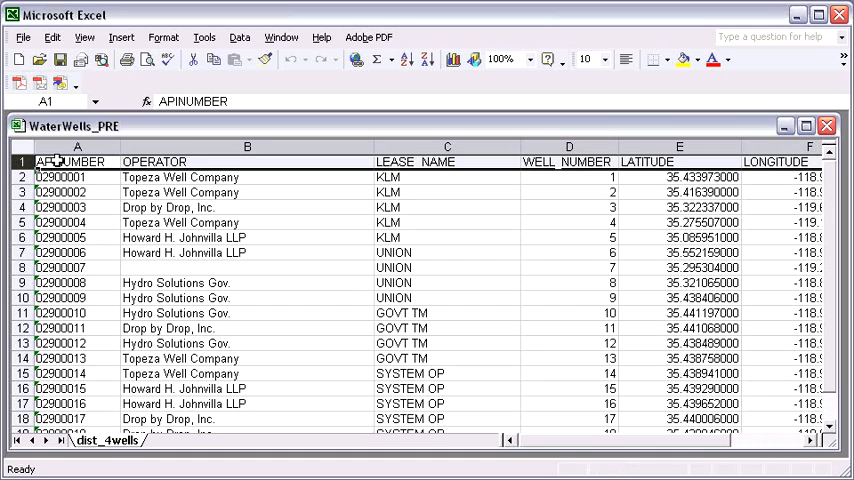
pyautogui.moveTo(220, 161)
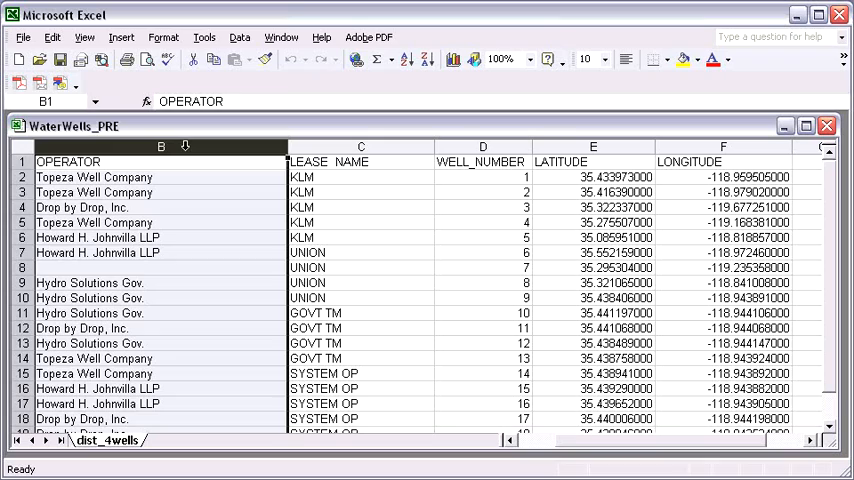
# - Rename headers WELL_NUMBER to WELLNUMBER and LEASE_NAME to LEASE NAME, and save as a new workbook
pyautogui.click(592, 161)
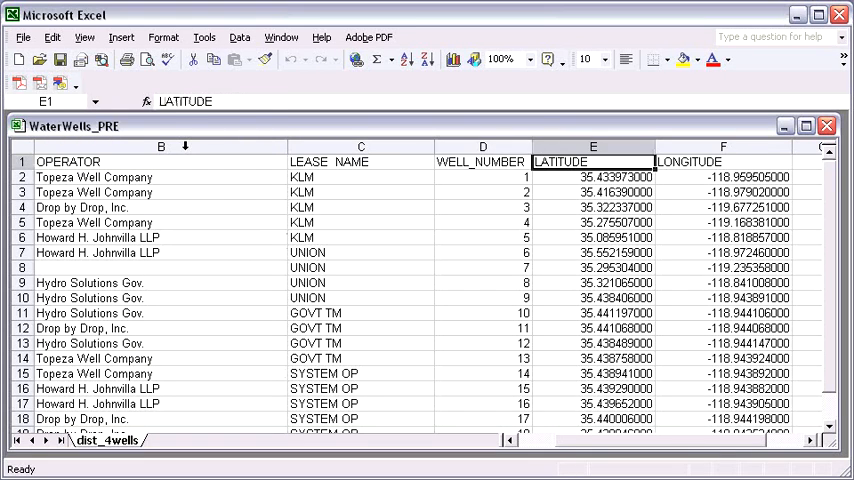
pyautogui.click(482, 161)
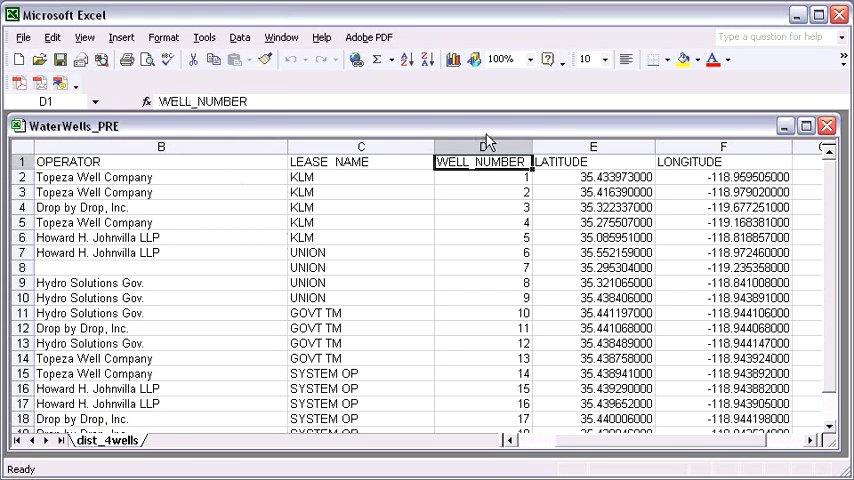
pyautogui.click(482, 147)
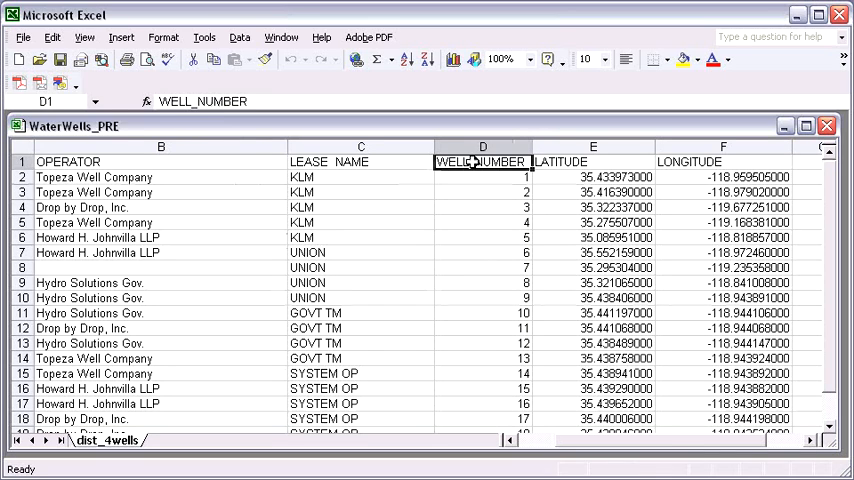
pyautogui.doubleClick(483, 161)
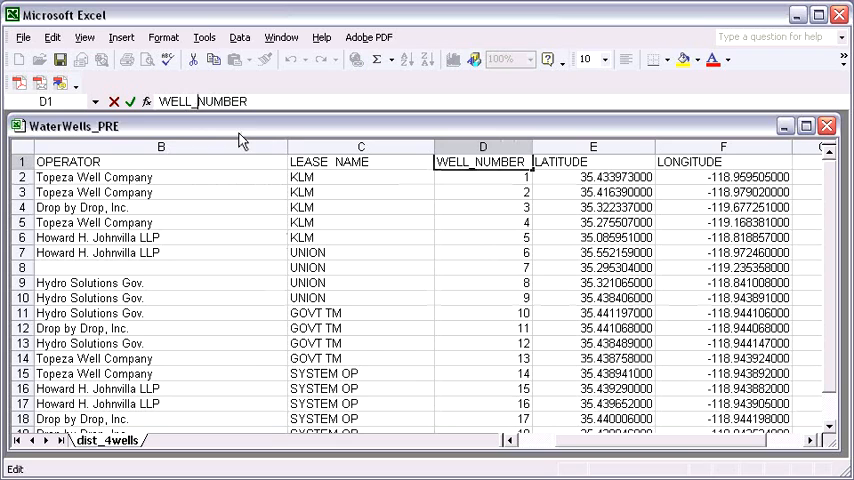
pyautogui.click(360, 161)
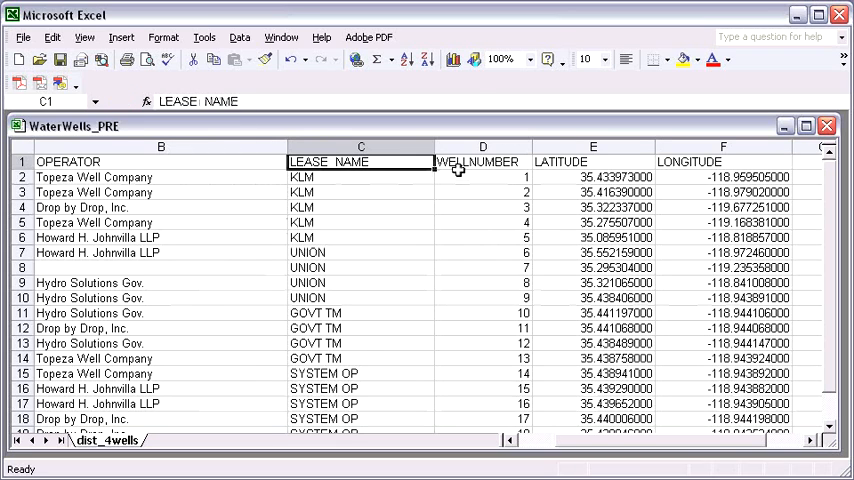
pyautogui.moveTo(485, 267)
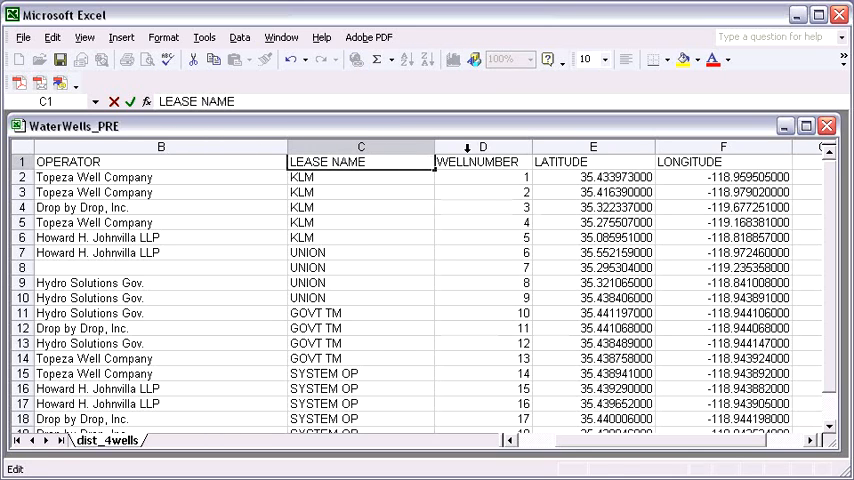
pyautogui.click(482, 147)
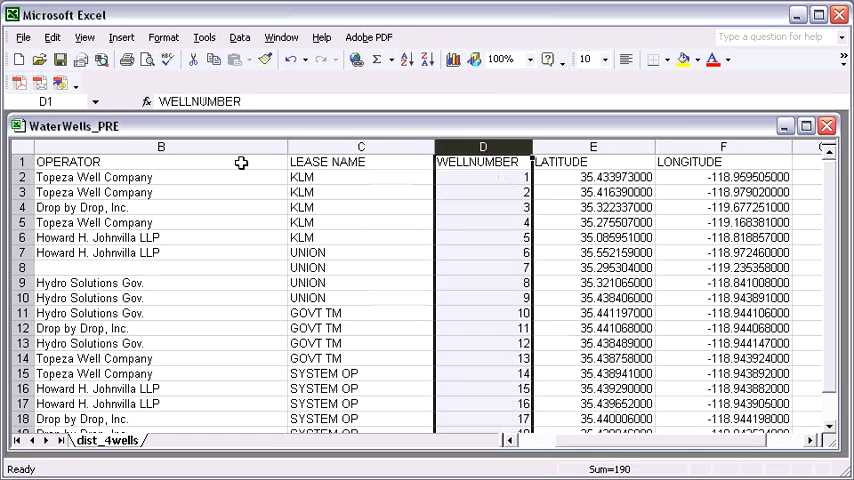
pyautogui.click(23, 37)
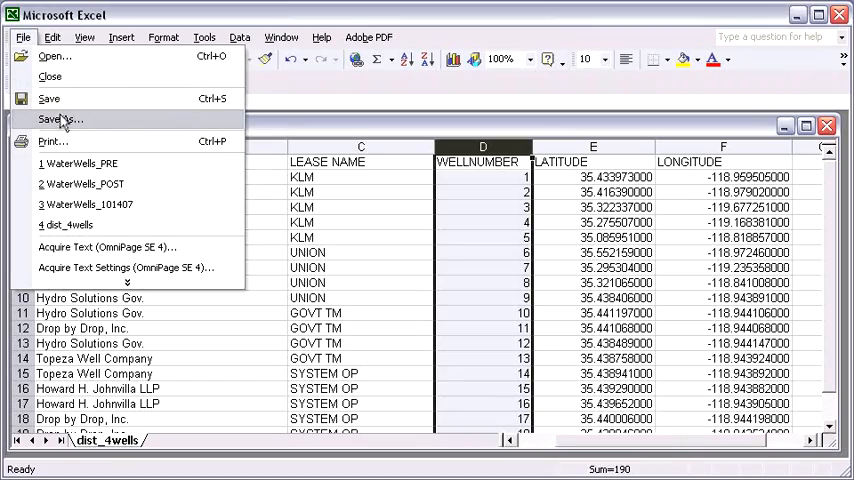
pyautogui.moveTo(115, 124)
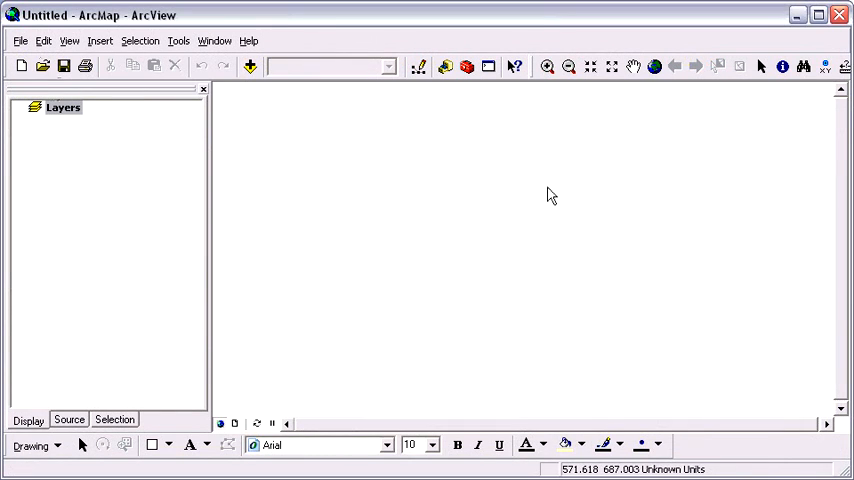
pyautogui.moveTo(168, 189)
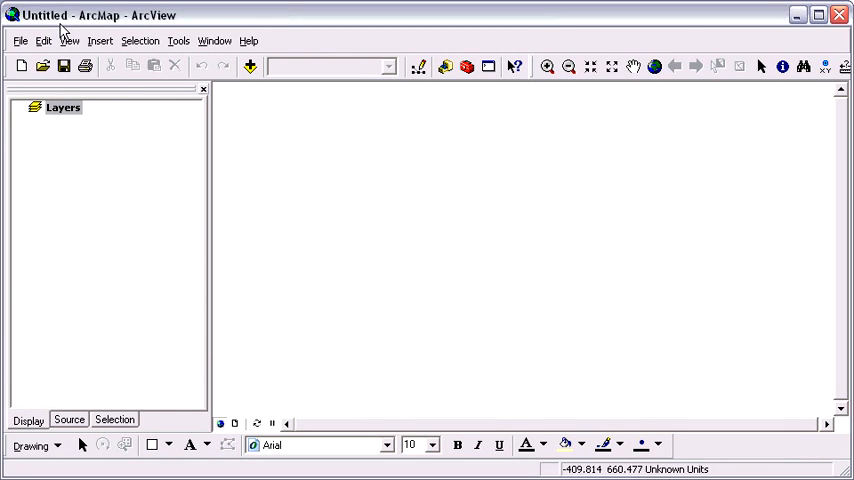
pyautogui.moveTo(157, 123)
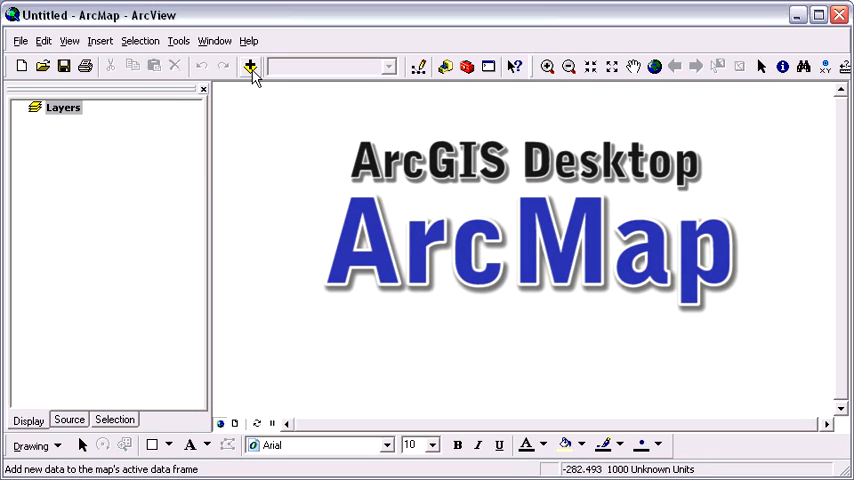
# - Launch Add Data from the Standard toolbar of the empty ArcMap document
pyautogui.click(251, 67)
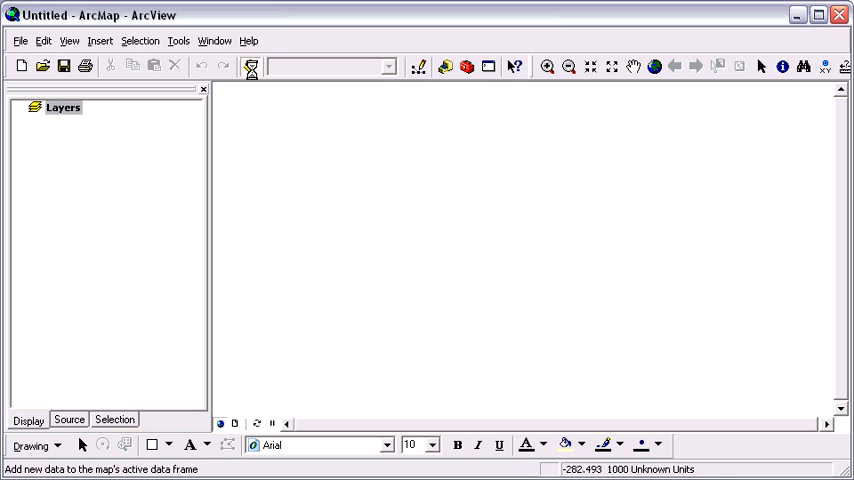
pyautogui.click(251, 66)
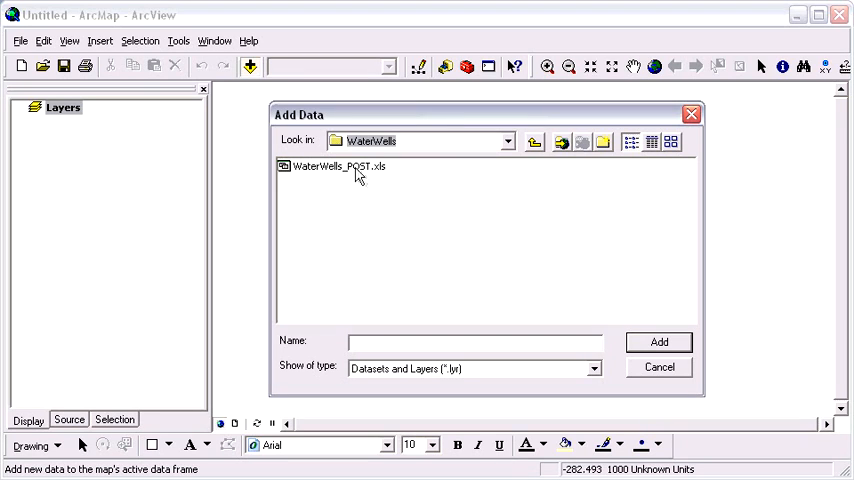
# - Select WaterWells_POST.xls in the WaterWells folder and open it to browse its sheets
pyautogui.click(335, 166)
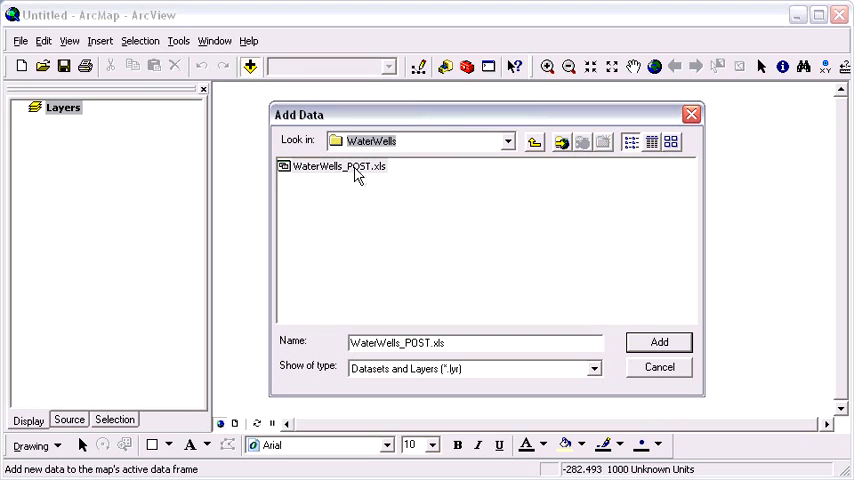
pyautogui.click(337, 166)
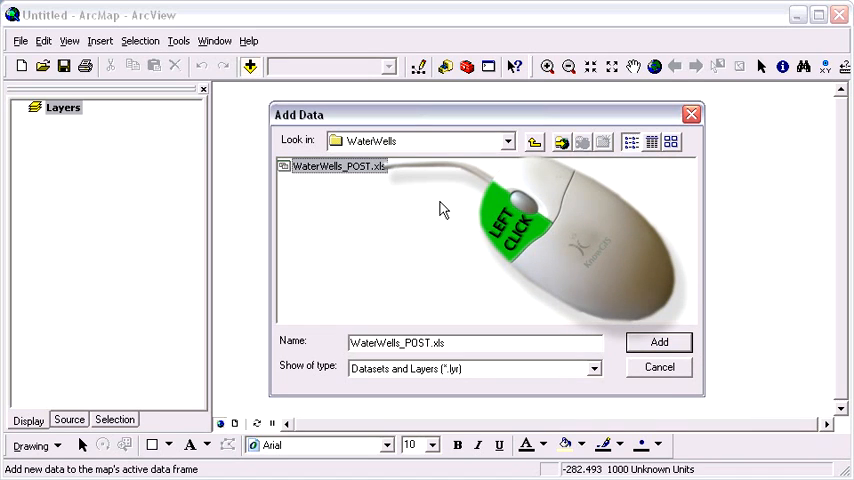
pyautogui.doubleClick(337, 166)
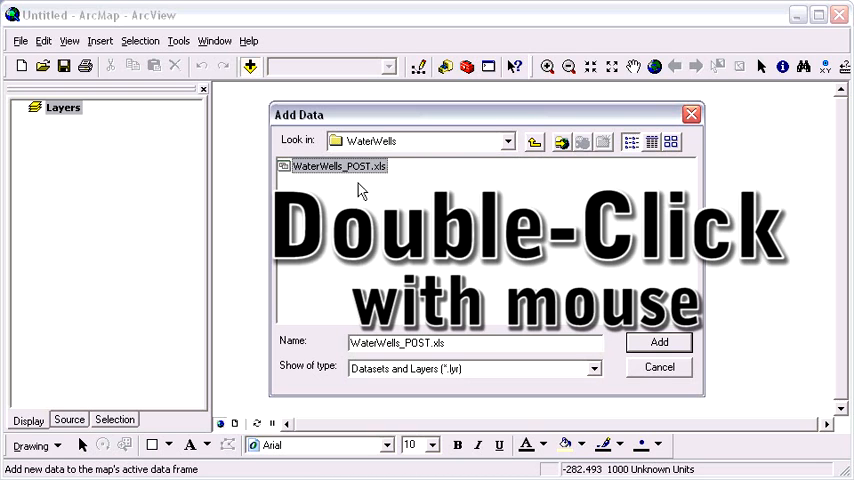
pyautogui.doubleClick(338, 166)
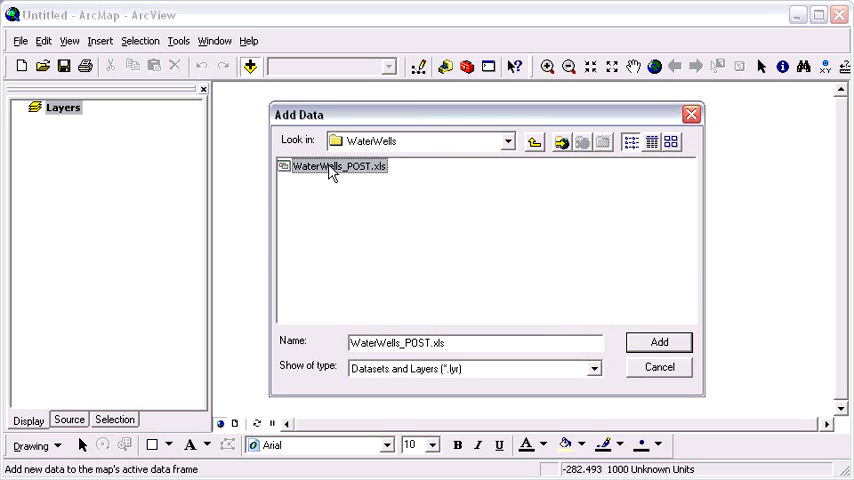
pyautogui.doubleClick(338, 165)
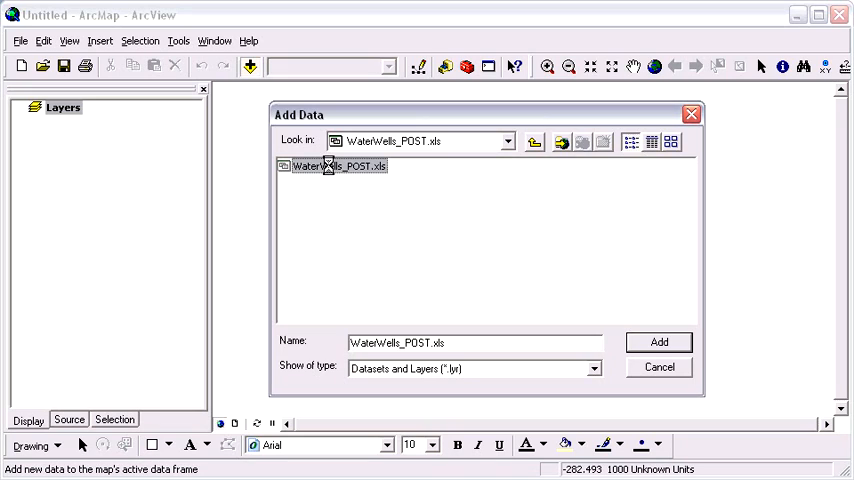
# - Add the dist_4wells$ sheet to the map and list layers by source
pyautogui.doubleClick(337, 165)
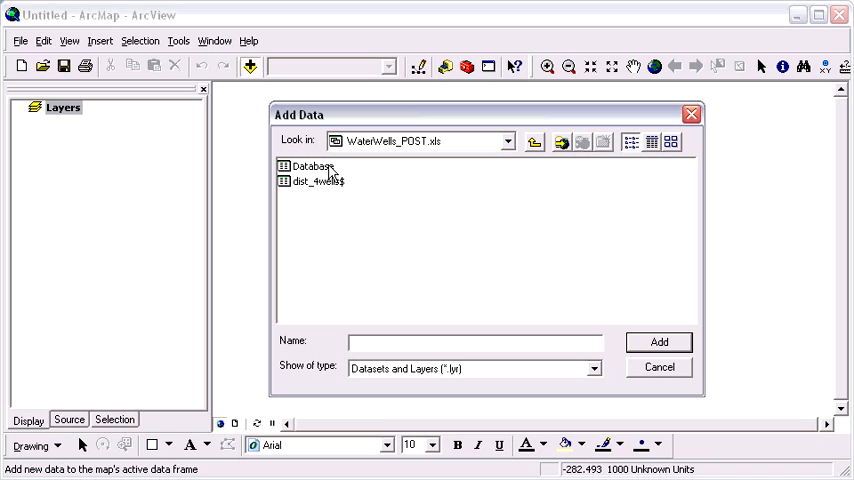
pyautogui.moveTo(333, 185)
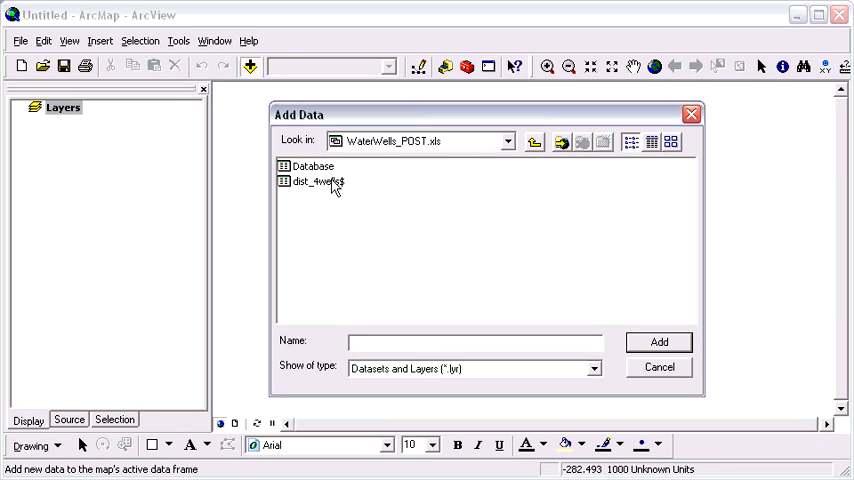
pyautogui.moveTo(335, 183)
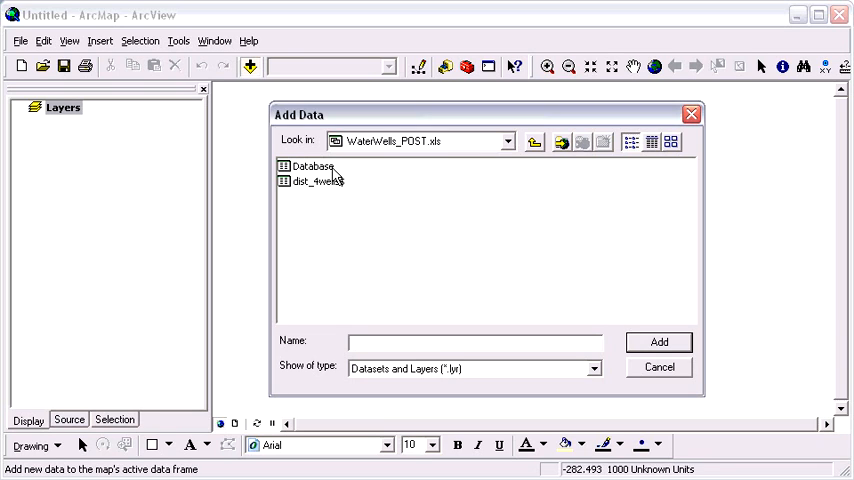
pyautogui.click(312, 166)
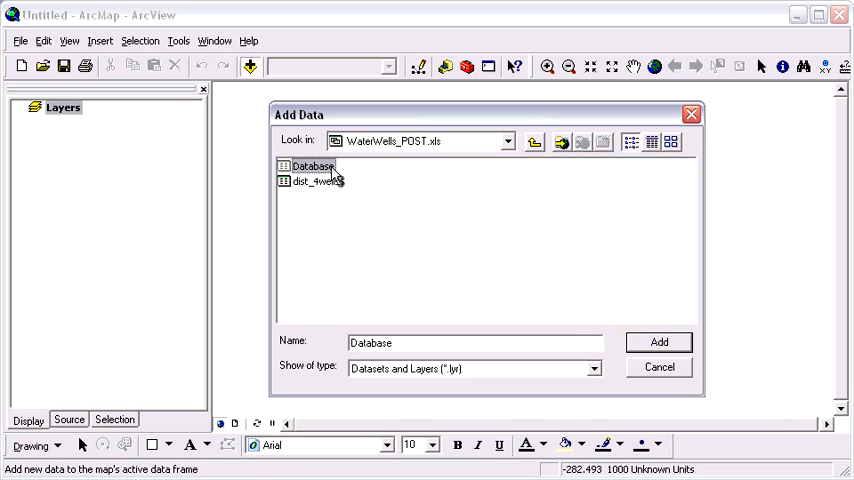
pyautogui.moveTo(345, 209)
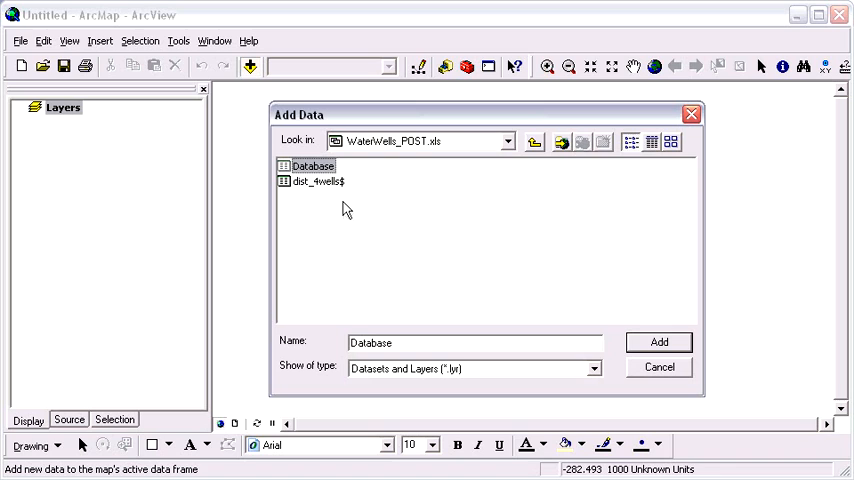
pyautogui.click(318, 181)
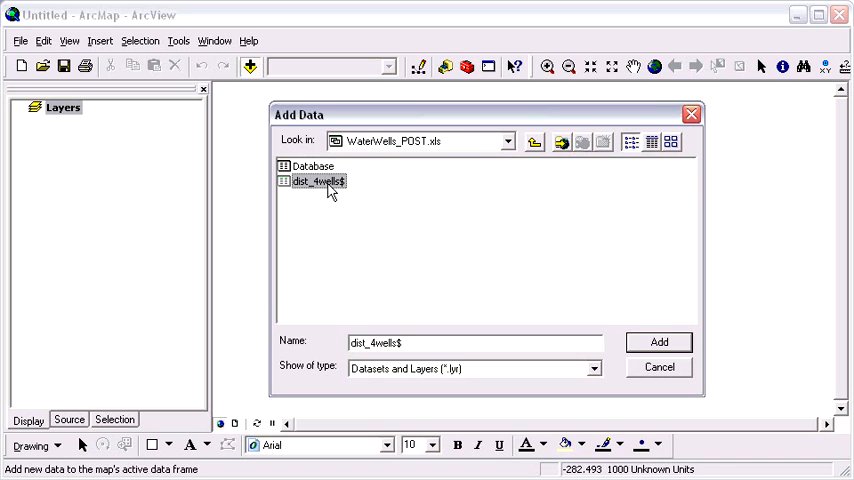
pyautogui.moveTo(340, 220)
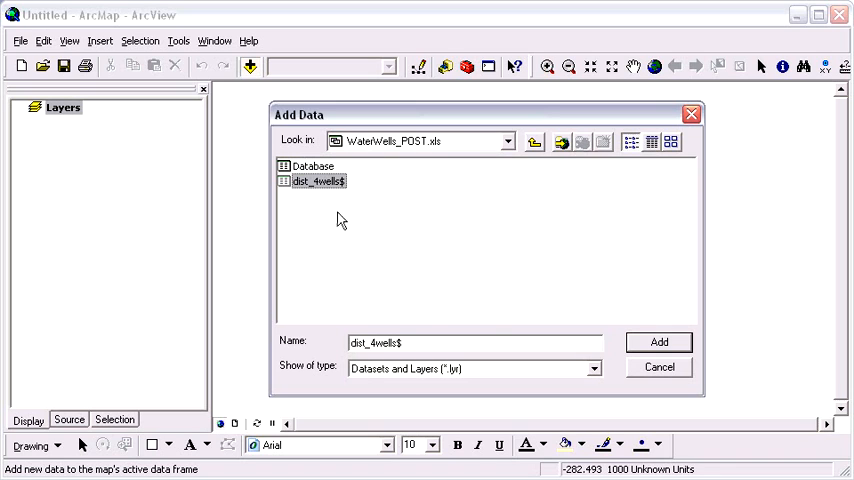
pyautogui.moveTo(659, 342)
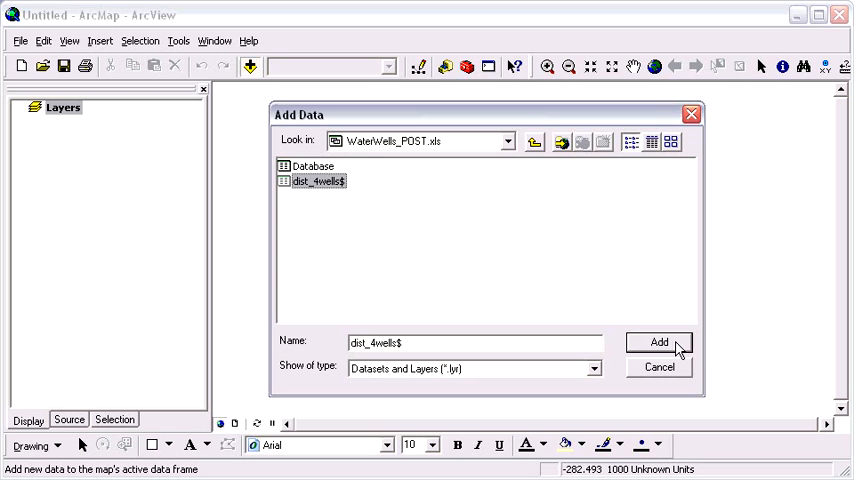
pyautogui.click(659, 342)
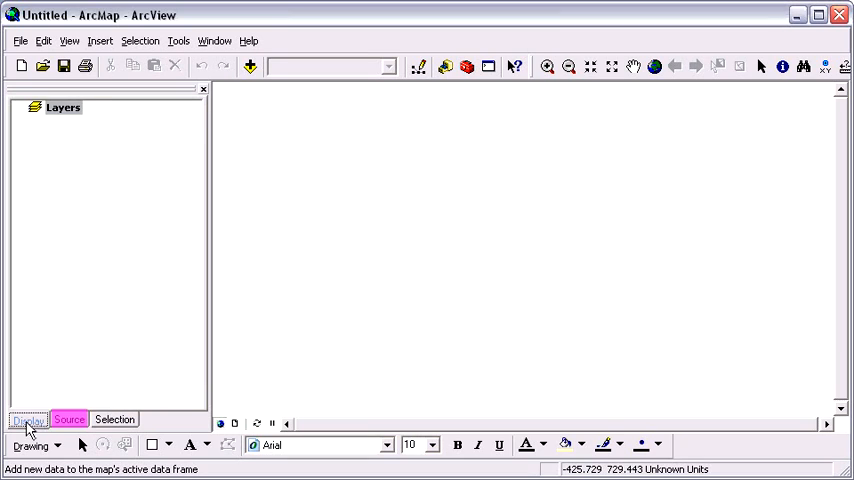
pyautogui.click(114, 419)
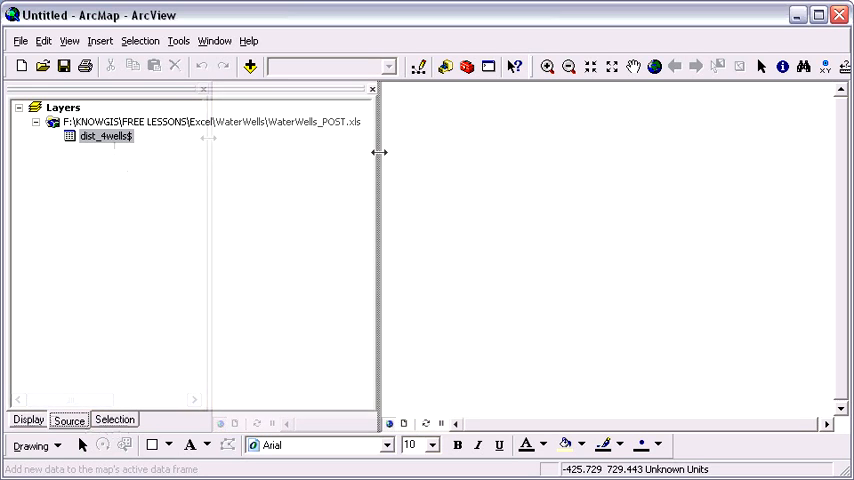
pyautogui.rightClick(104, 135)
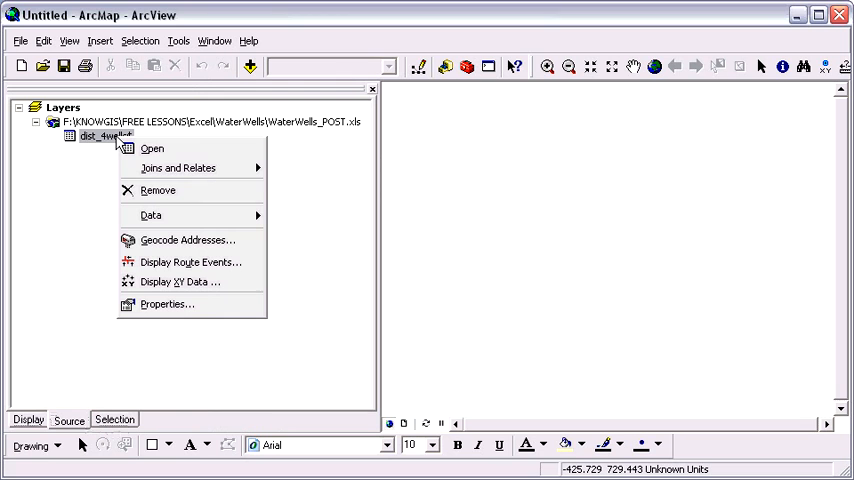
pyautogui.click(151, 148)
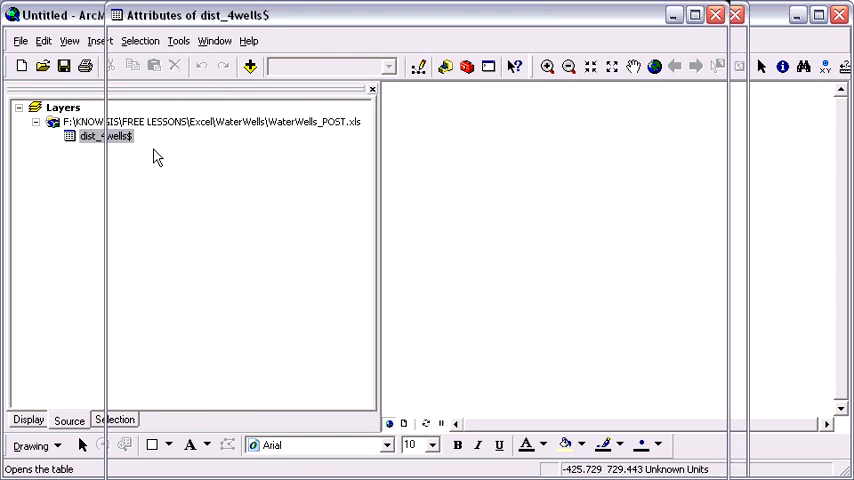
pyautogui.doubleClick(105, 136)
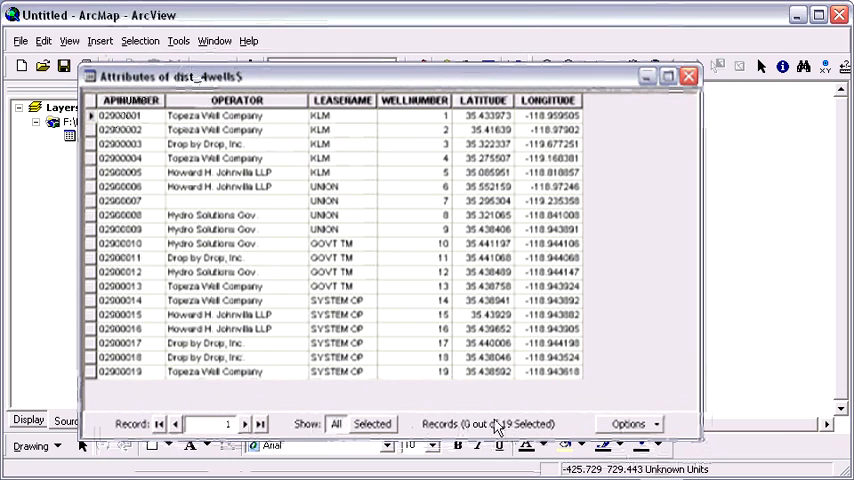
pyautogui.moveTo(575, 395)
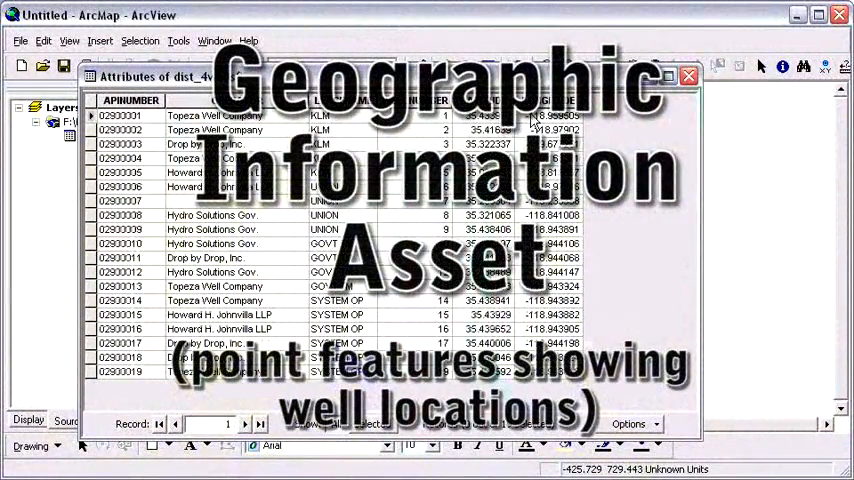
pyautogui.moveTo(623, 22)
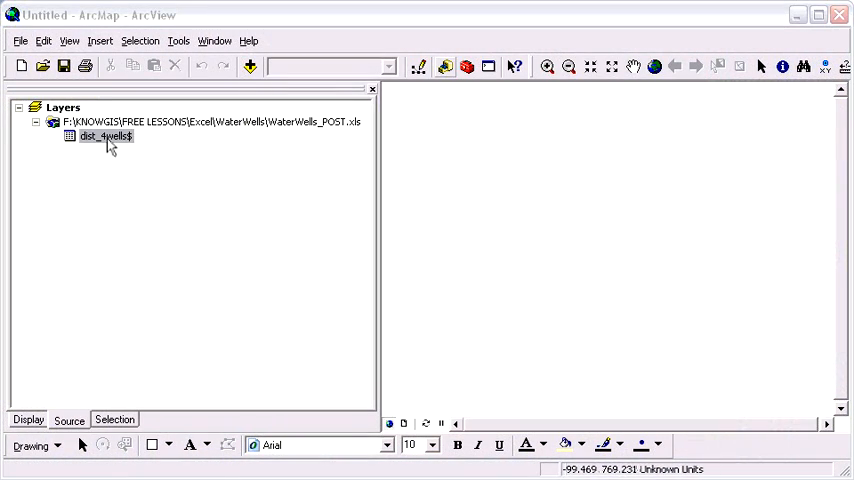
# - Open Display XY Data for dist_4wells$, using LONGITUDE as X and LATITUDE as Y
pyautogui.rightClick(104, 135)
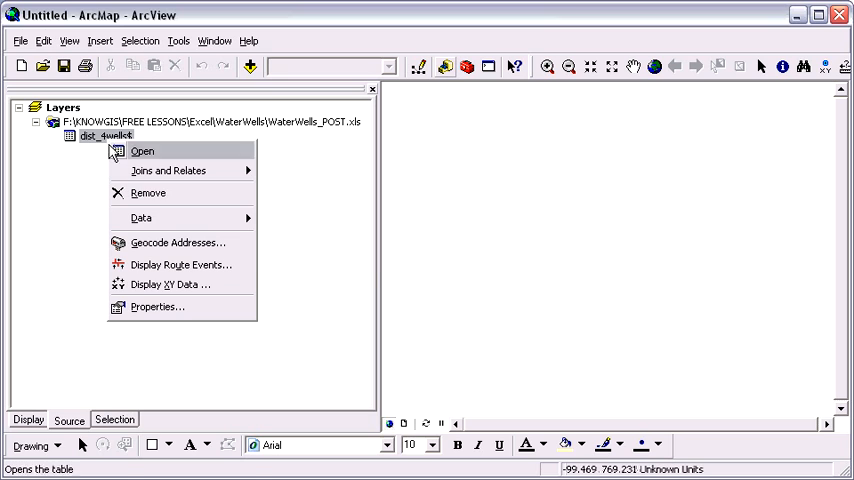
pyautogui.moveTo(170, 284)
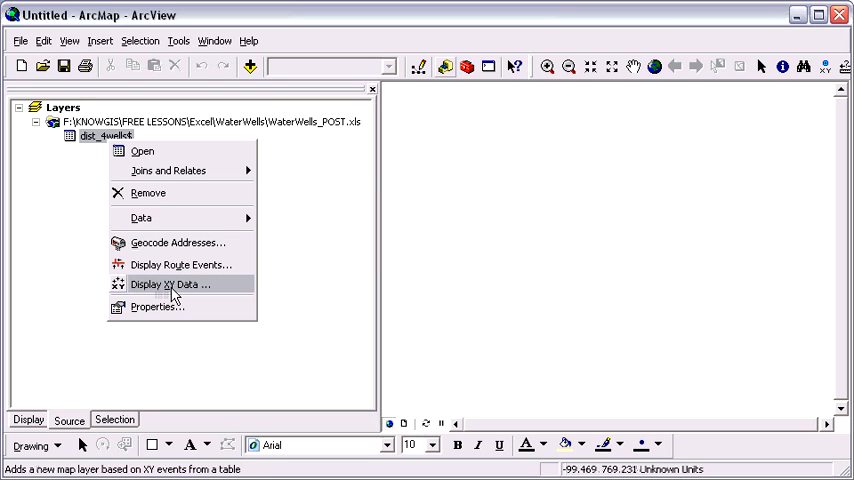
pyautogui.click(170, 284)
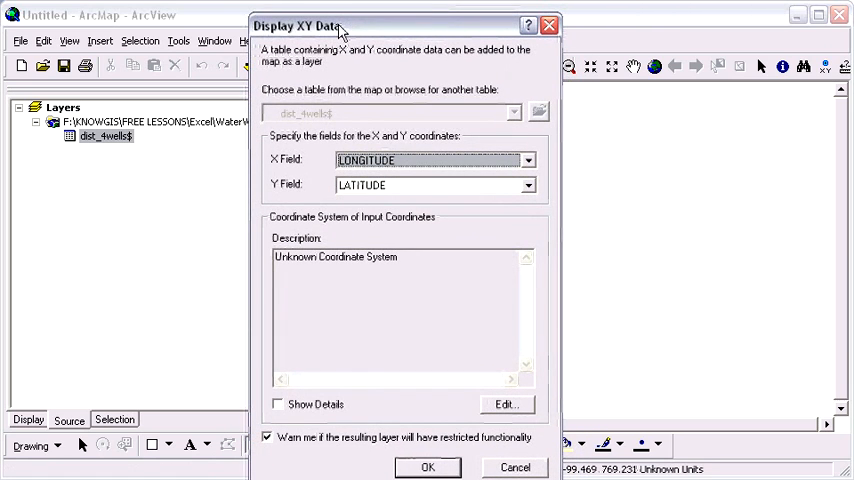
pyautogui.moveTo(322, 160)
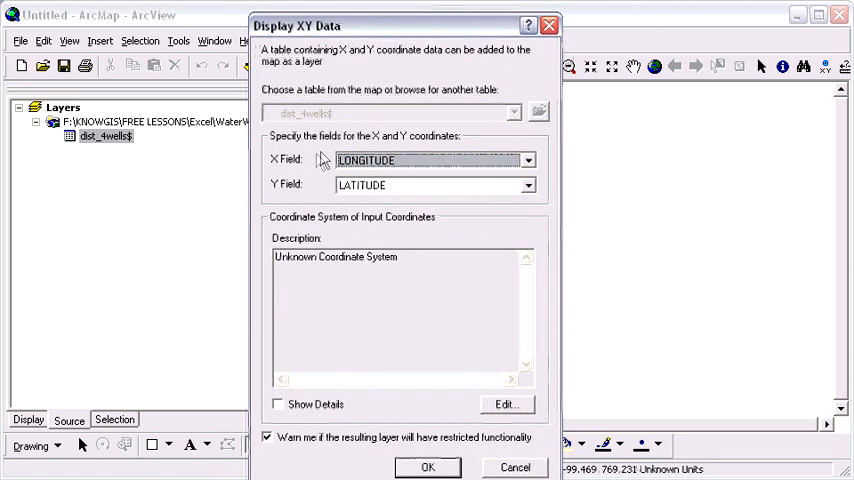
pyautogui.moveTo(292, 165)
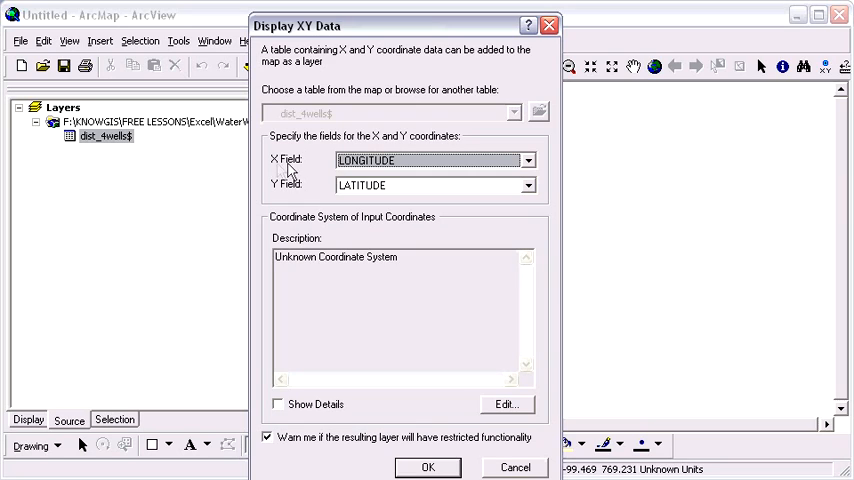
pyautogui.moveTo(291, 191)
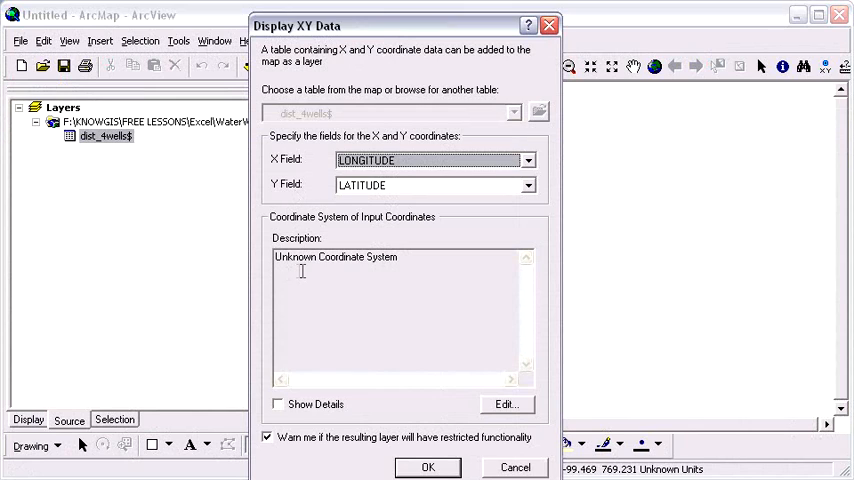
pyautogui.moveTo(278, 275)
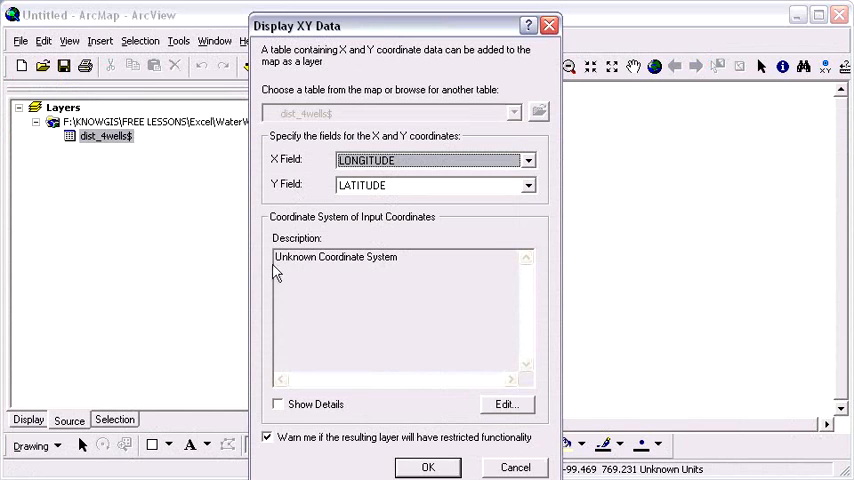
pyautogui.moveTo(277, 262)
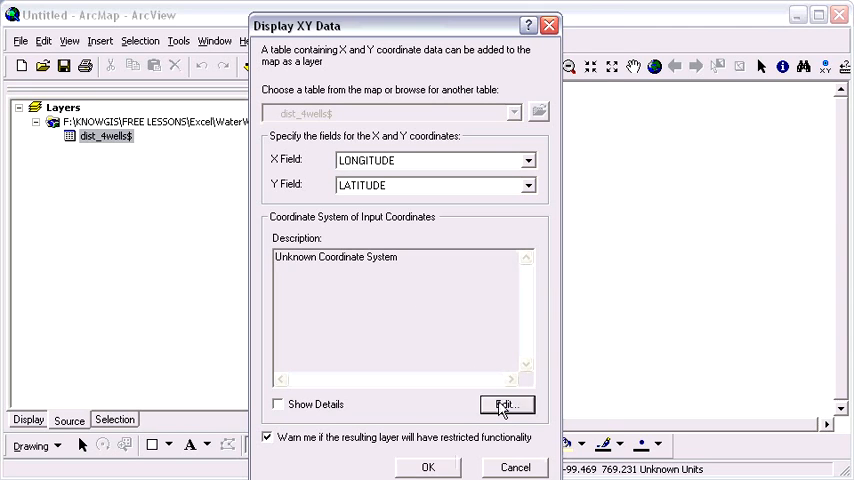
# - Set the XY input coordinate system to Geographic > North America > North American Datum 1983
pyautogui.click(506, 405)
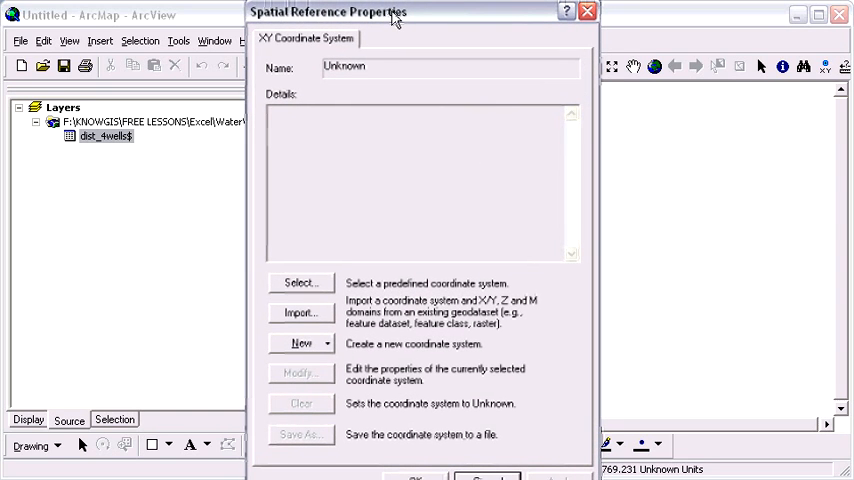
pyautogui.click(300, 283)
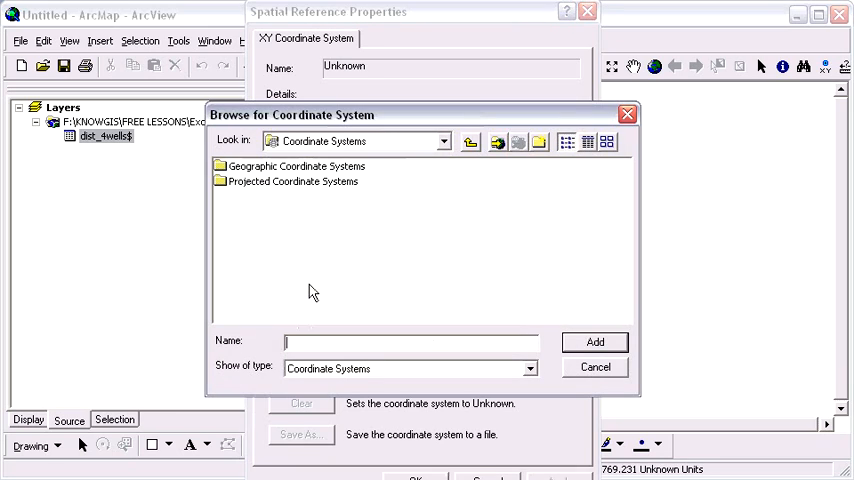
pyautogui.moveTo(278, 172)
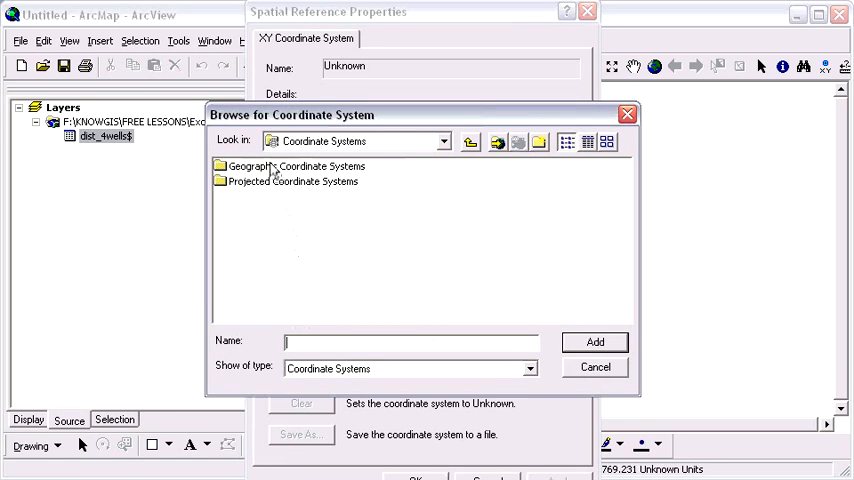
pyautogui.doubleClick(290, 165)
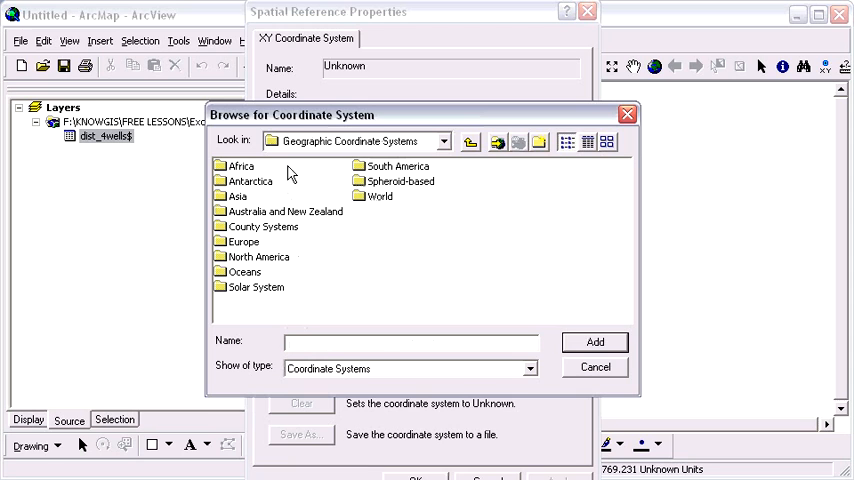
pyautogui.click(258, 257)
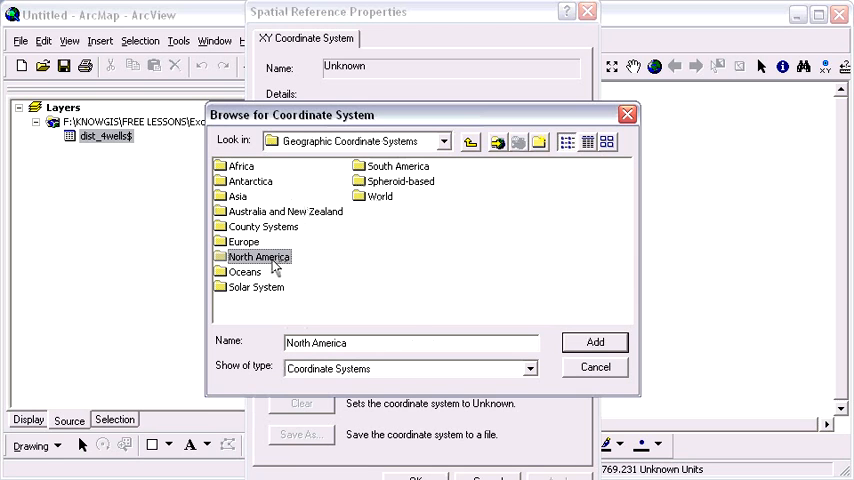
pyautogui.doubleClick(258, 257)
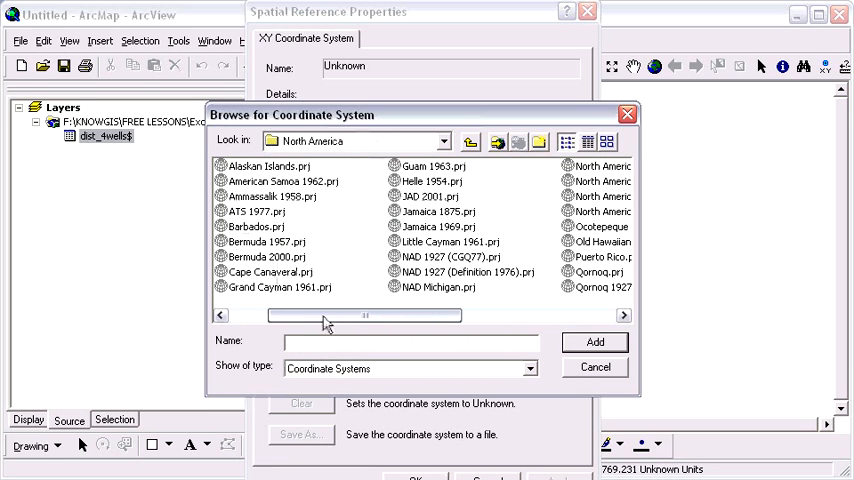
pyautogui.hscroll(3)
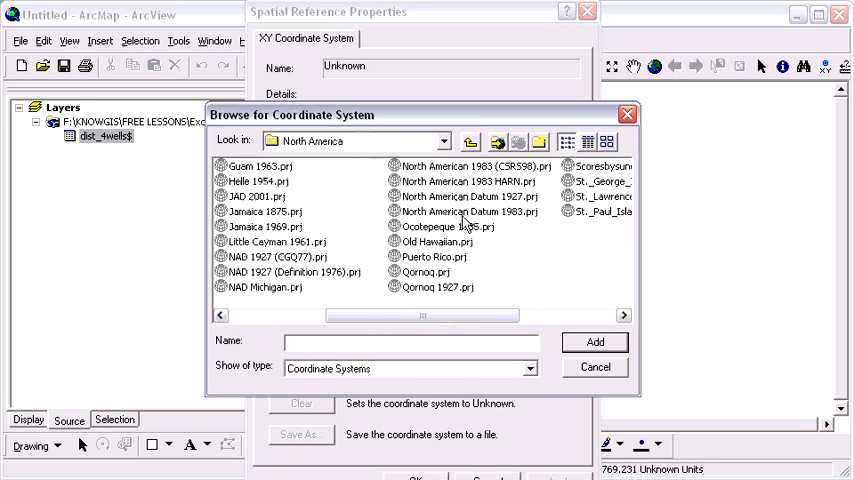
pyautogui.click(470, 211)
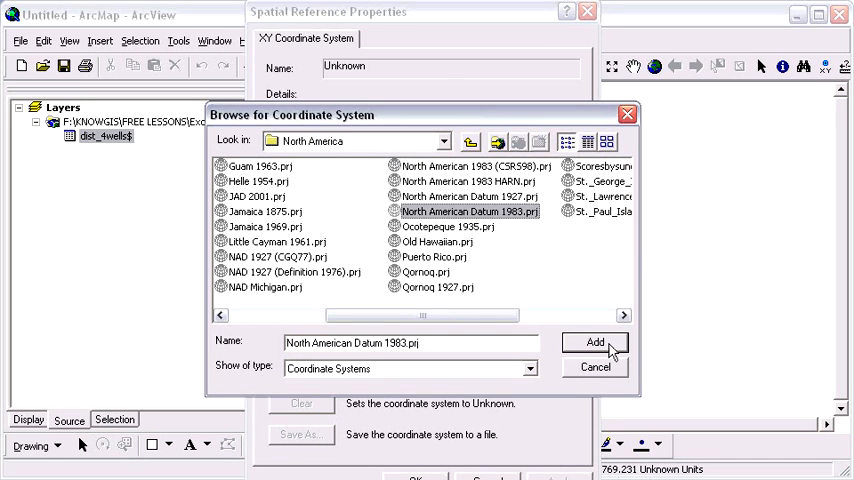
pyautogui.click(594, 342)
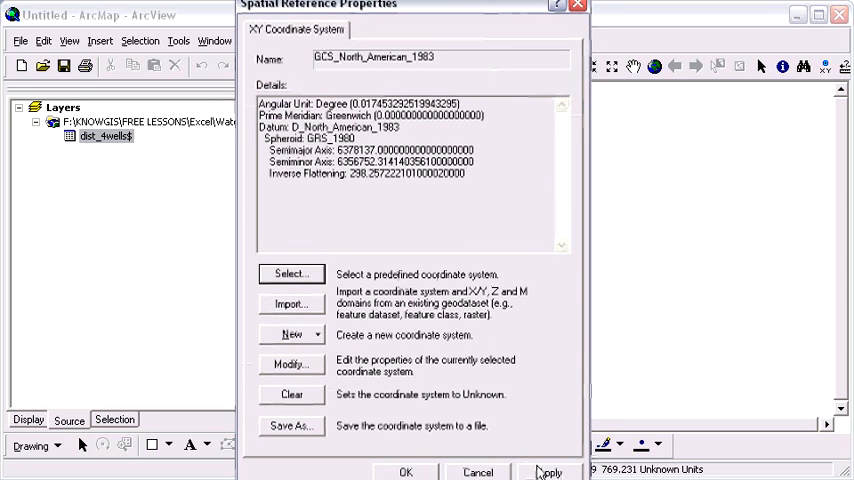
pyautogui.click(405, 472)
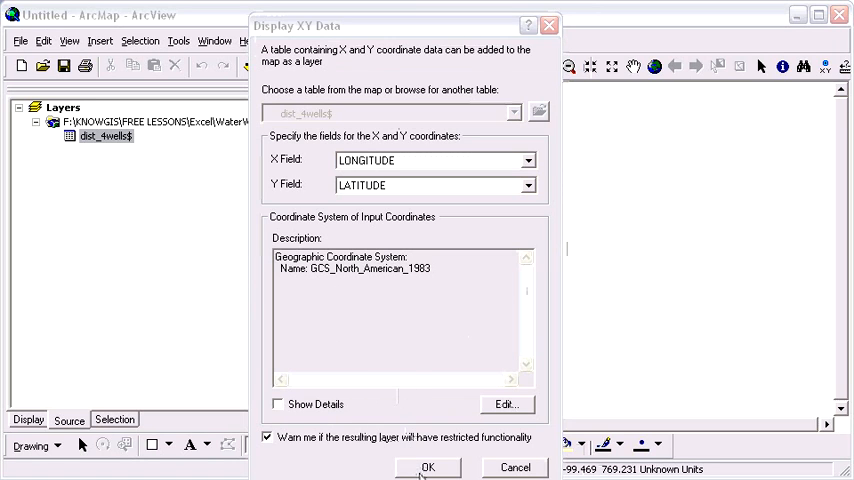
# - Plot the wells as XY event points and select the dist_4wells$ Events layer
pyautogui.click(427, 467)
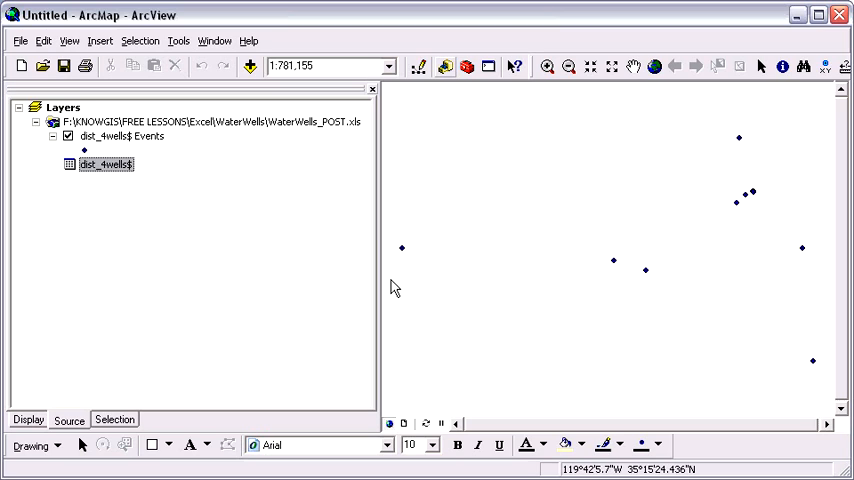
pyautogui.moveTo(433, 270)
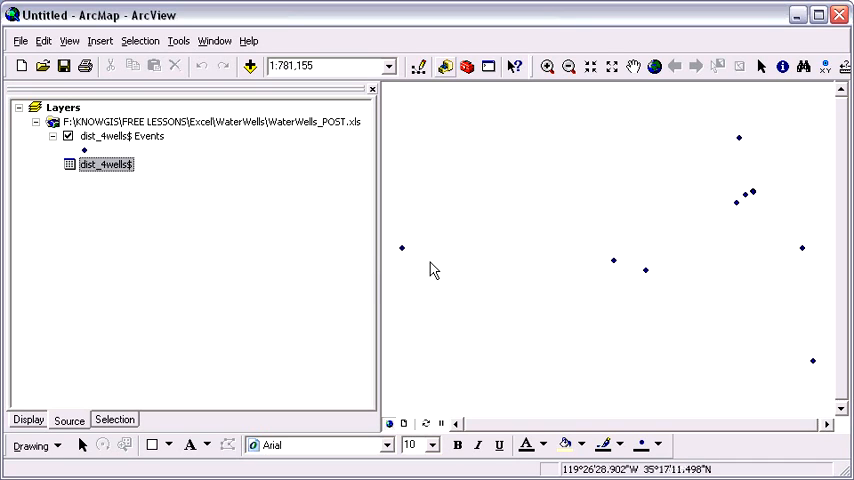
pyautogui.moveTo(701, 223)
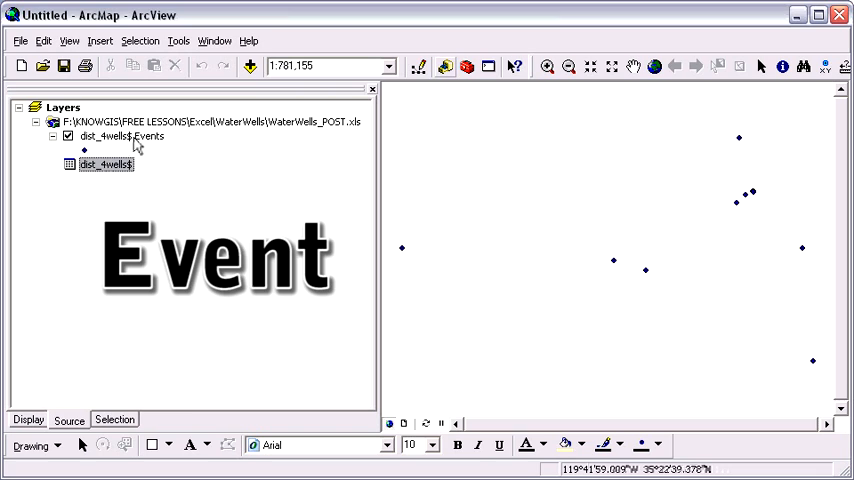
pyautogui.click(122, 135)
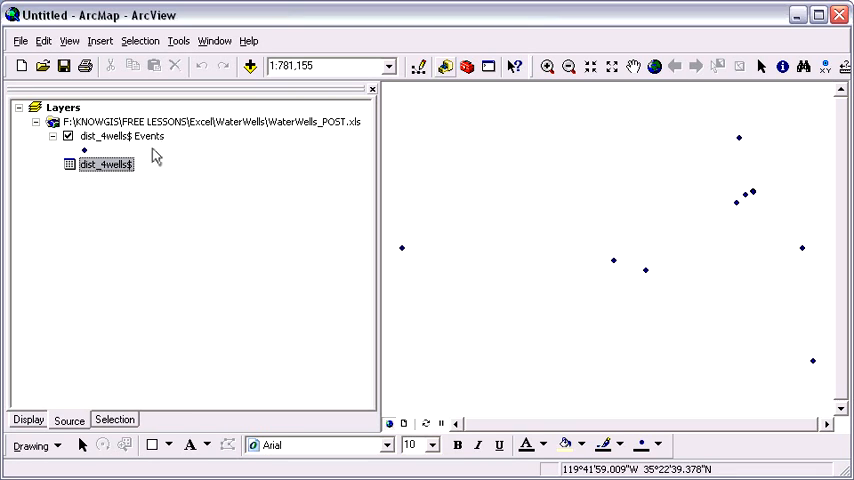
pyautogui.click(120, 136)
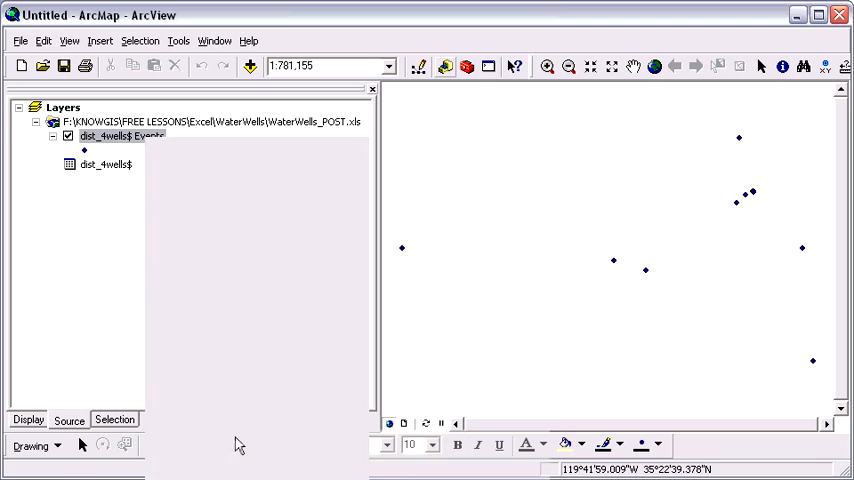
# - Export all features of the dist_4wells$ Events layer to Export_Output.shp
pyautogui.rightClick(120, 135)
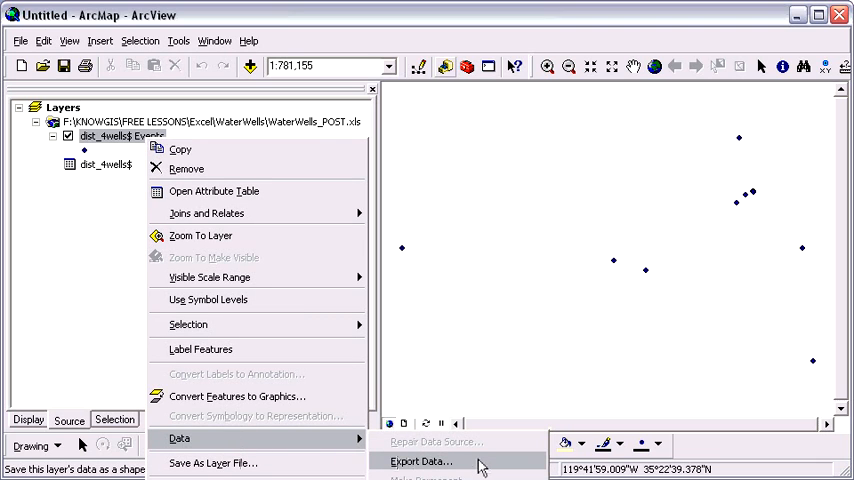
pyautogui.click(420, 461)
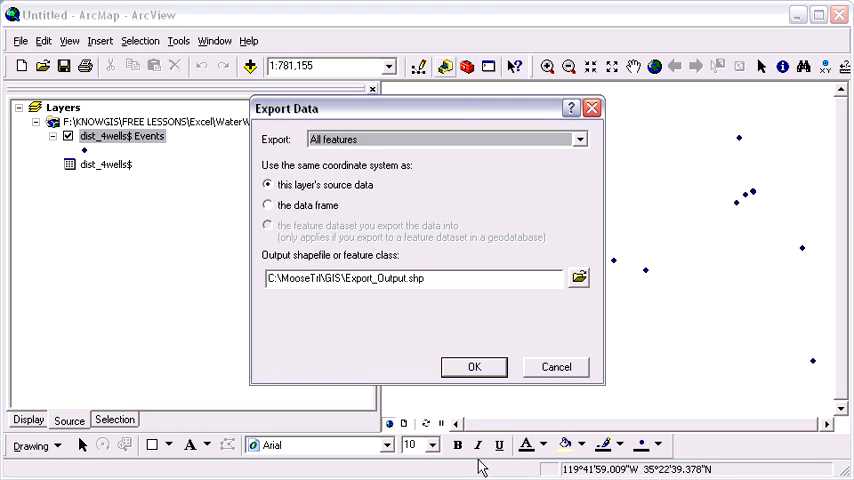
pyautogui.moveTo(434, 404)
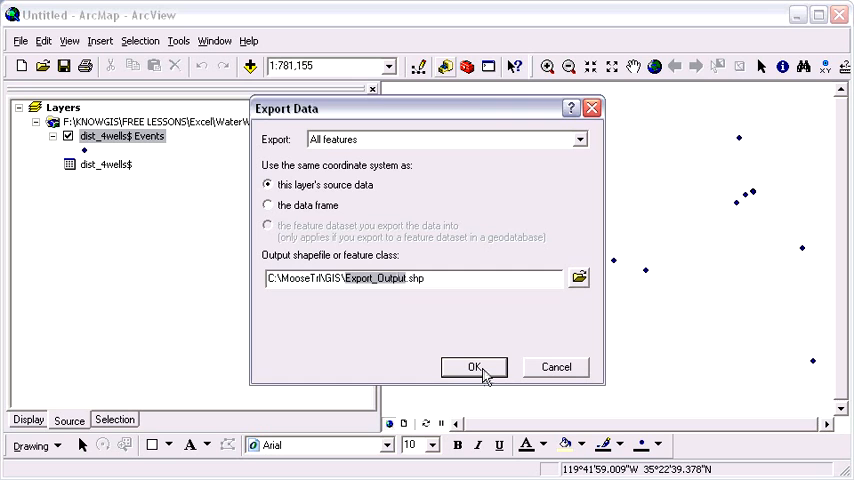
pyautogui.click(474, 367)
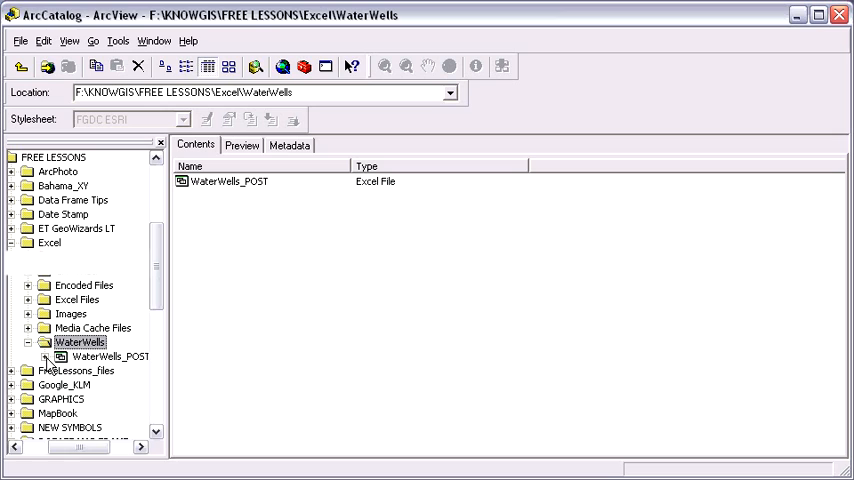
# - Expand WaterWells_POST, select dist_4wells$, and preview its 19 well records
pyautogui.click(46, 357)
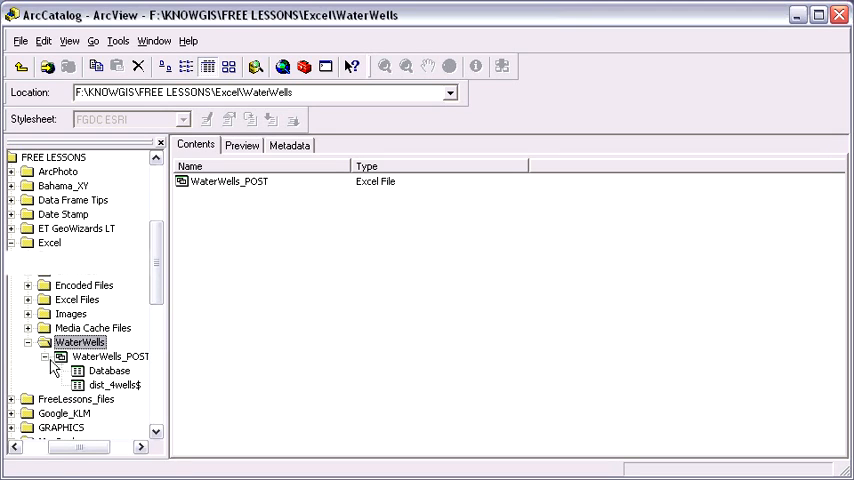
pyautogui.click(113, 385)
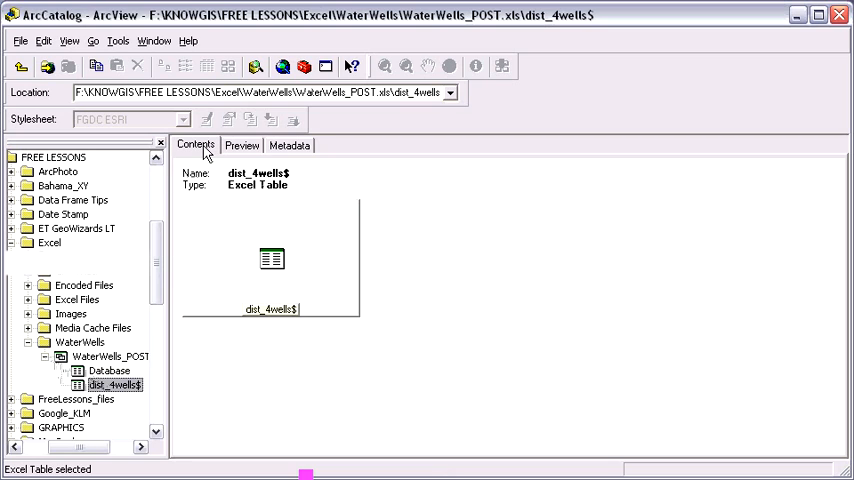
pyautogui.click(242, 145)
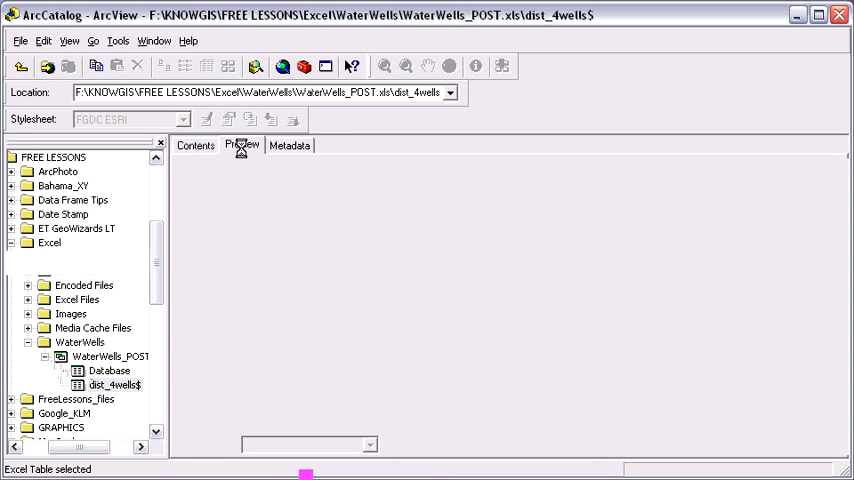
pyautogui.click(242, 145)
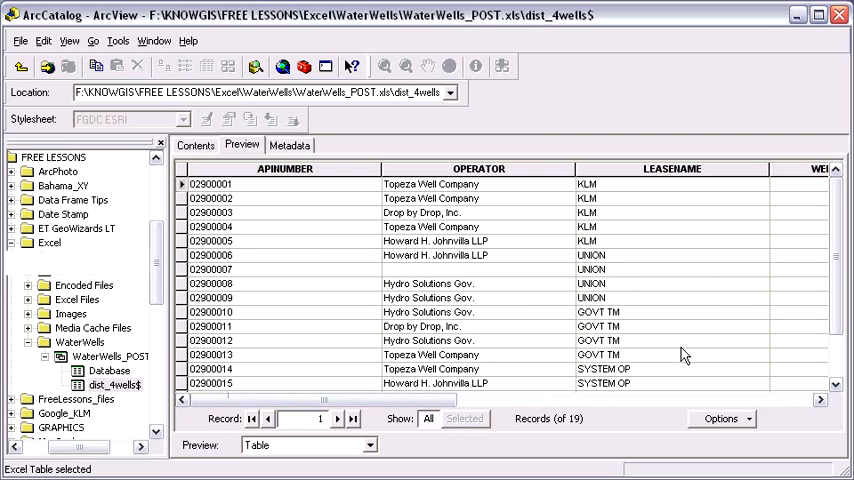
pyautogui.scroll(-3)
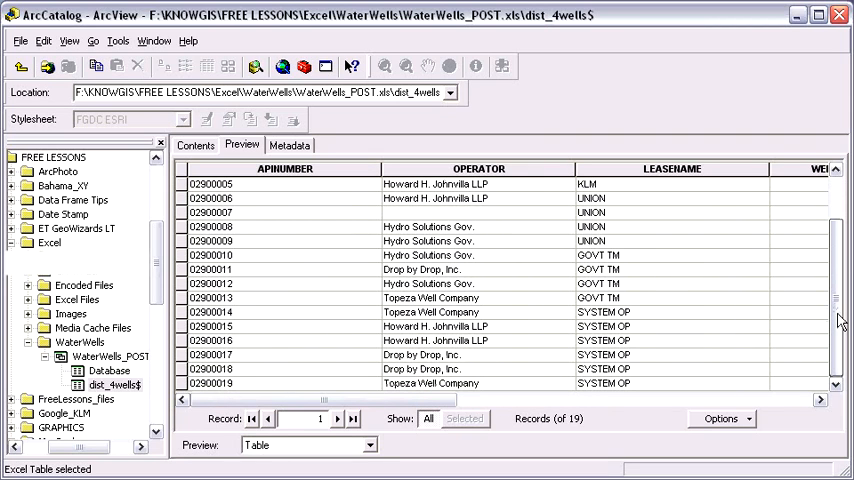
pyautogui.scroll(3)
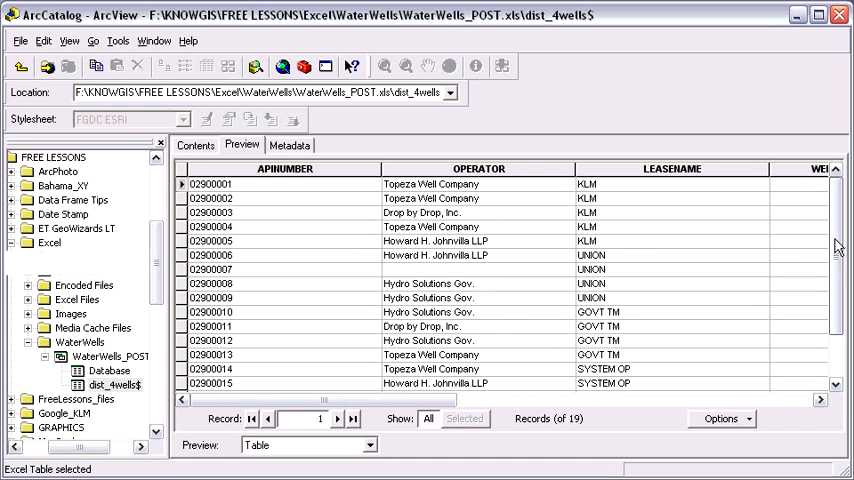